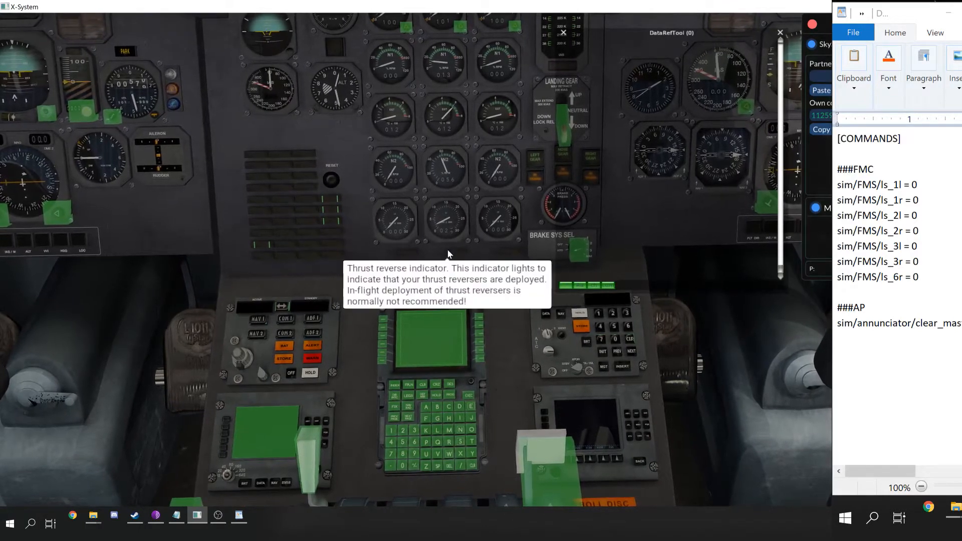
{"action": "mouse_move", "coordinate": [442, 283]}
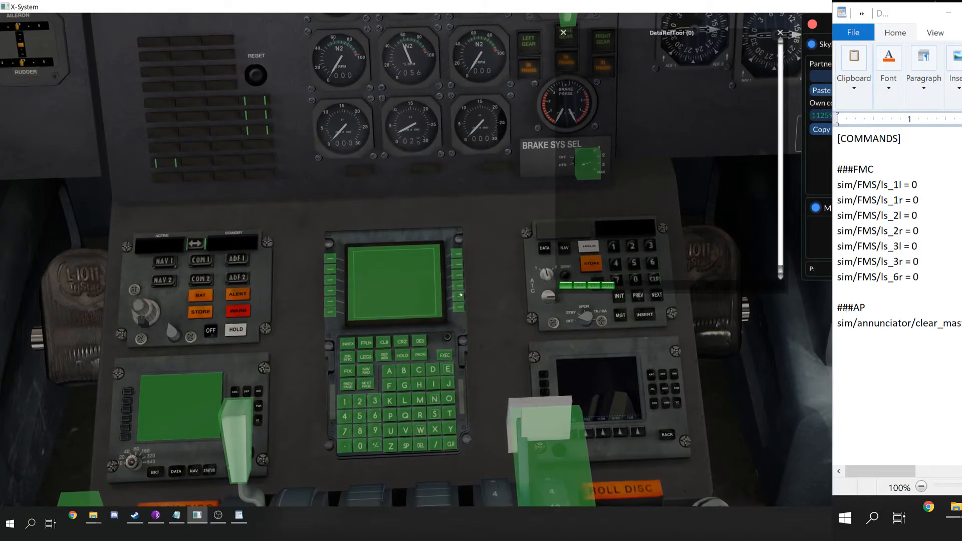
{"action": "mouse_move", "coordinate": [460, 263]}
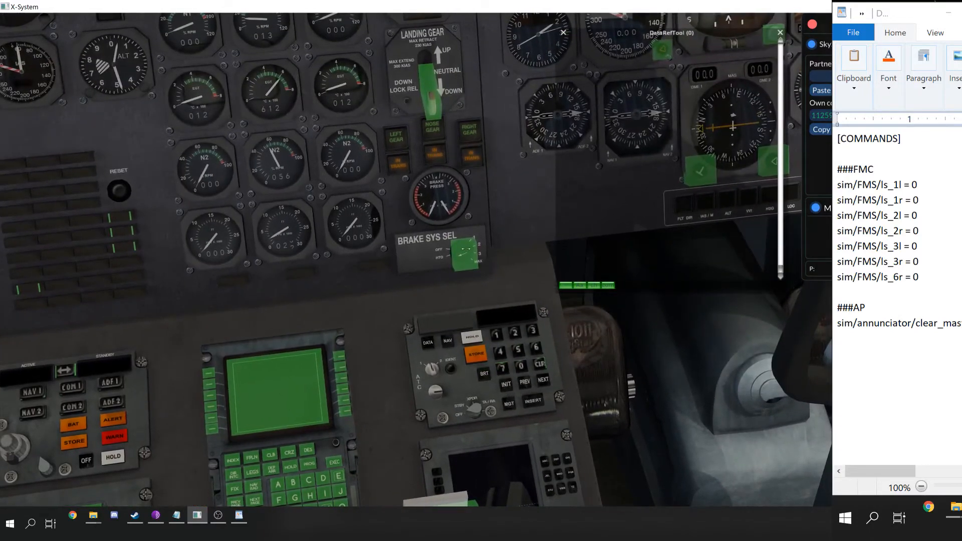
{"action": "mouse_move", "coordinate": [467, 247]}
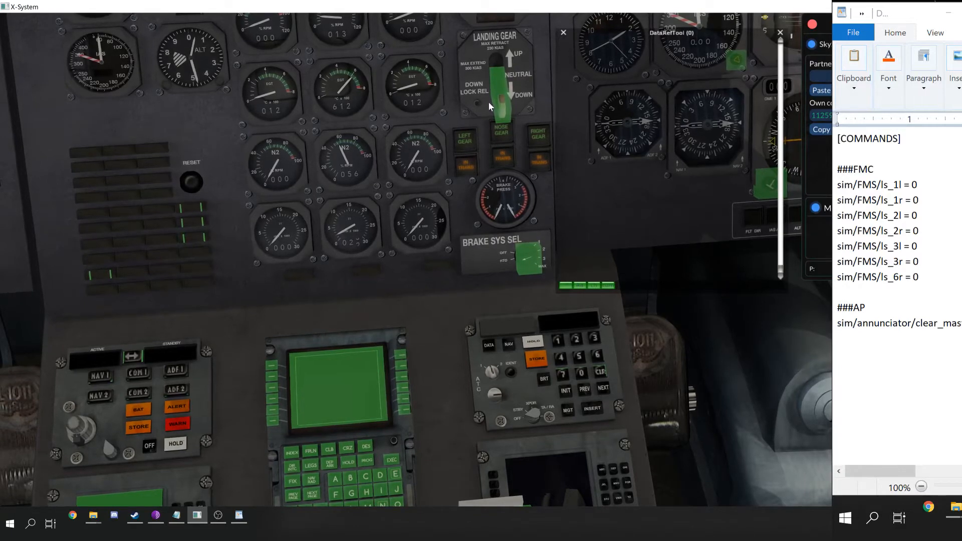
Step: Run sim/FMS/CDU_popup from DataRefTool to pop out the FMC keypad window
{"action": "left_click", "coordinate": [503, 98]}
{"action": "type", "text": "sim/FMS/CDU_popup"}
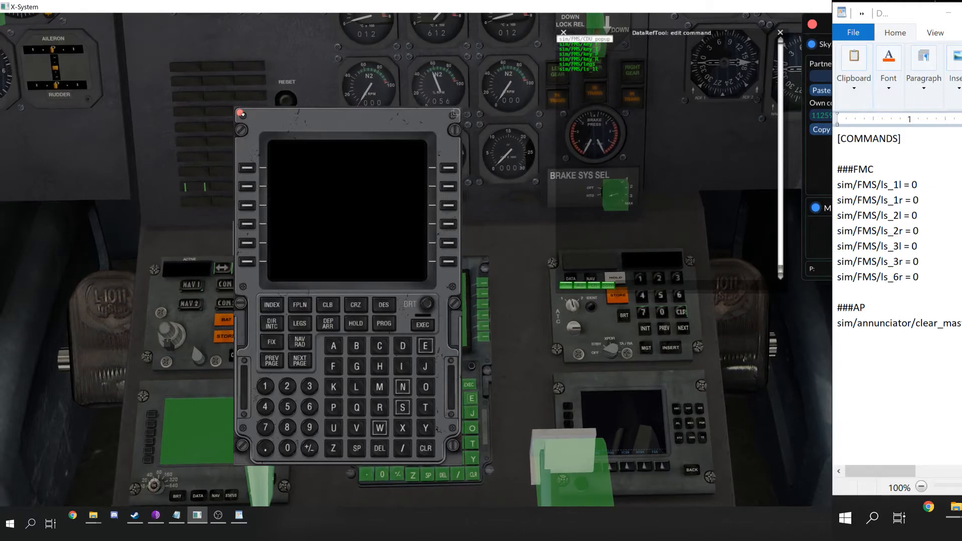
{"action": "left_click", "coordinate": [240, 113]}
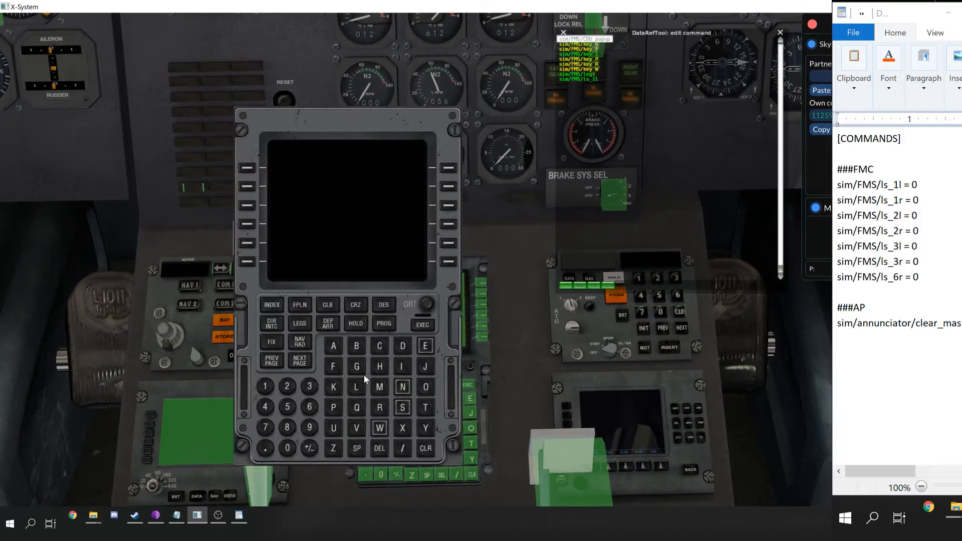
{"action": "mouse_move", "coordinate": [246, 104]}
{"action": "type", "text": "sim/FMS/CDU_popup ="}
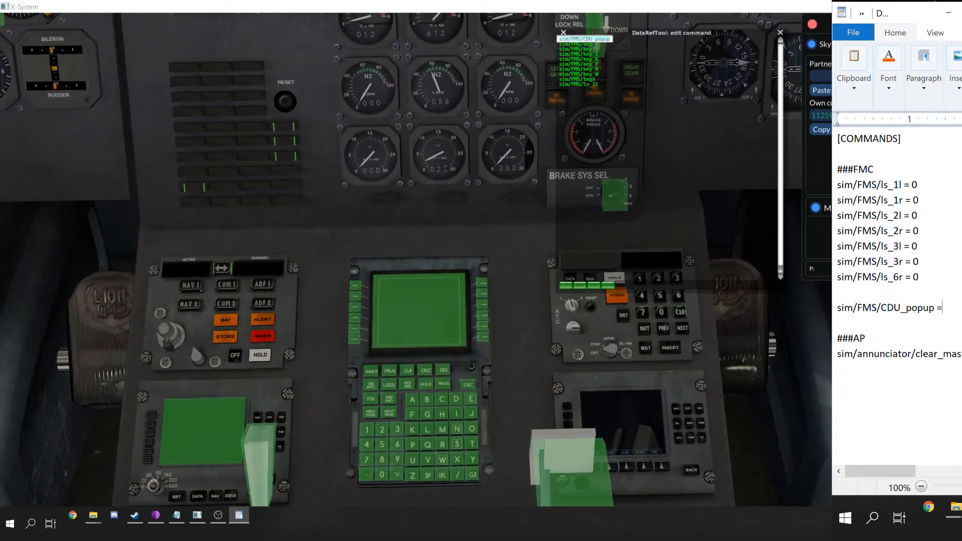
Step: Complete the FMC line as sim/FMS/CDU_popup = 0 in the config
{"action": "type", "text": "0"}
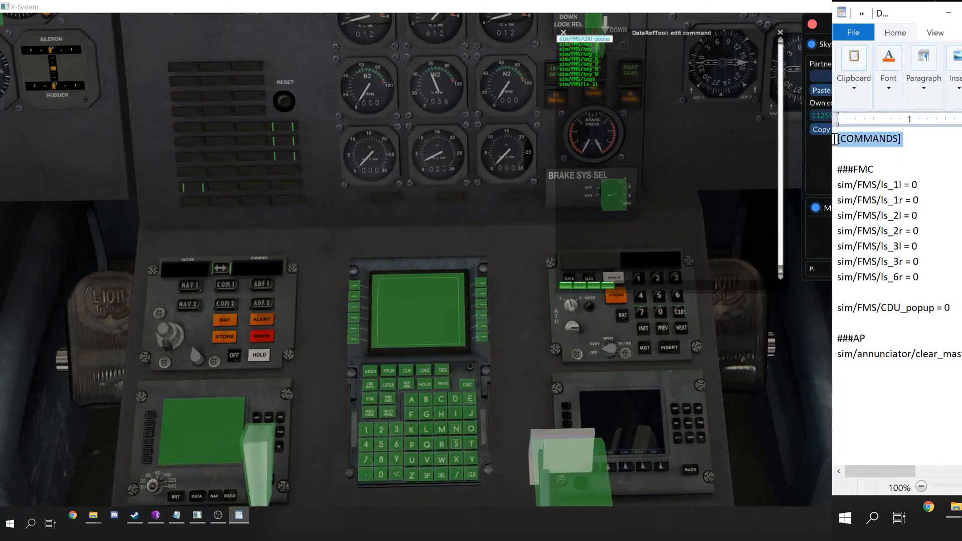
{"action": "left_click", "coordinate": [884, 139]}
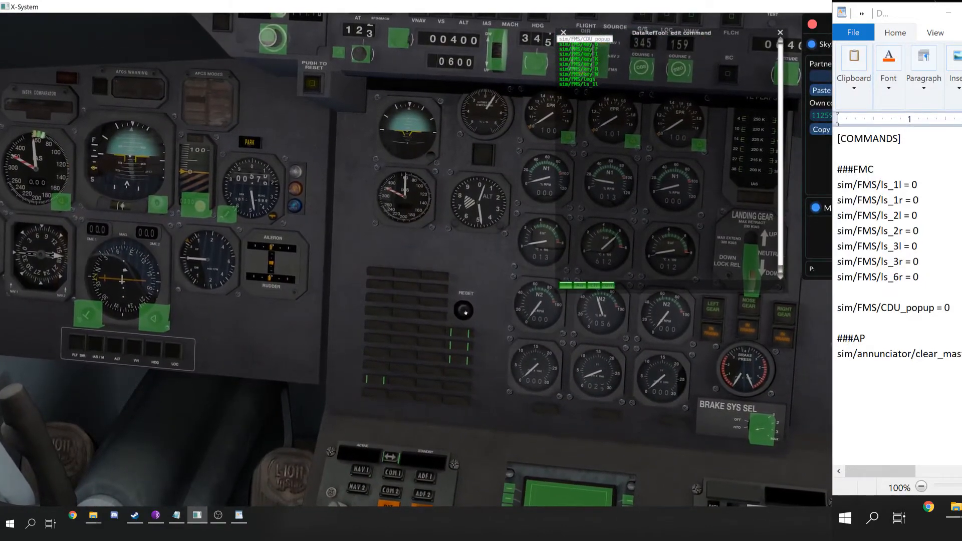
{"action": "mouse_move", "coordinate": [464, 311]}
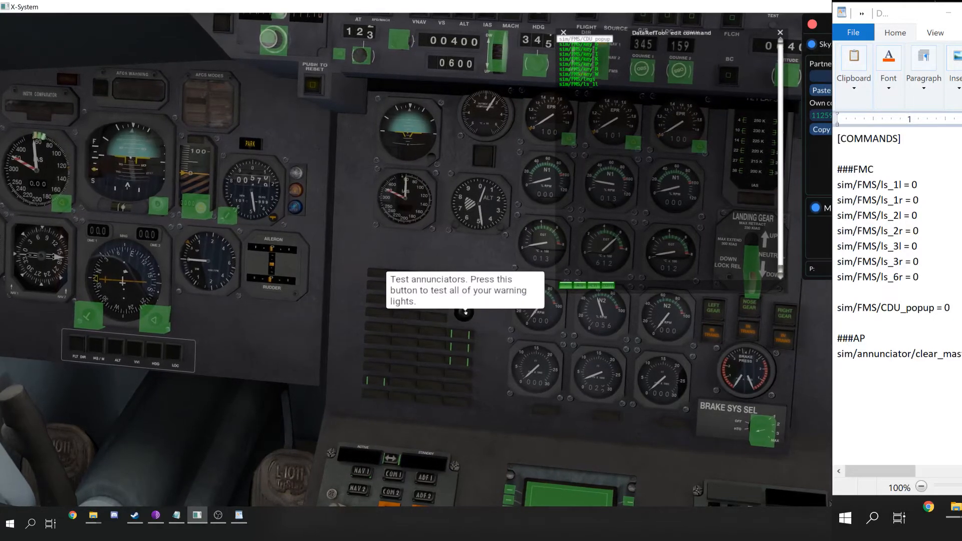
Step: Trigger sim/annunciator/test_all_annunciators repeatedly to light the cockpit warning lamps
{"action": "left_click", "coordinate": [464, 312]}
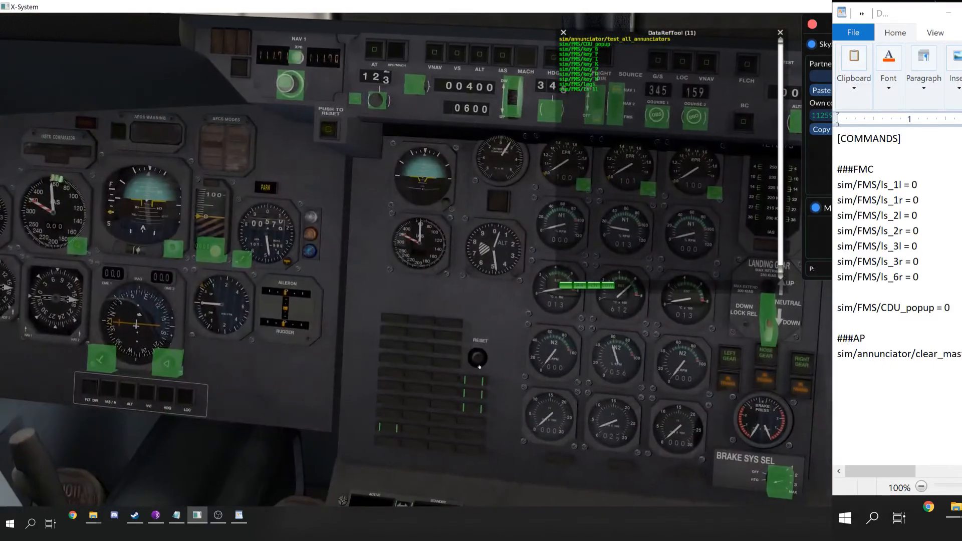
{"action": "mouse_move", "coordinate": [478, 359]}
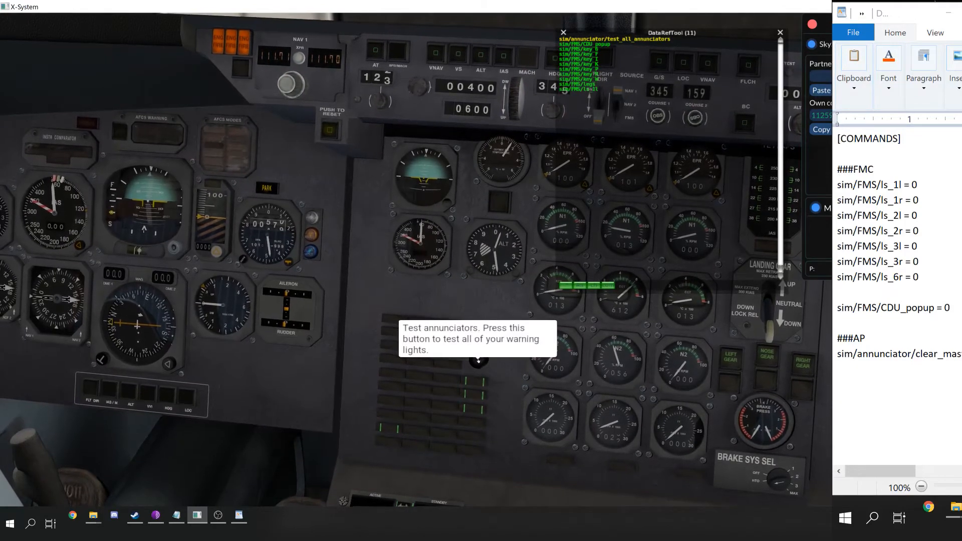
{"action": "left_click", "coordinate": [479, 361]}
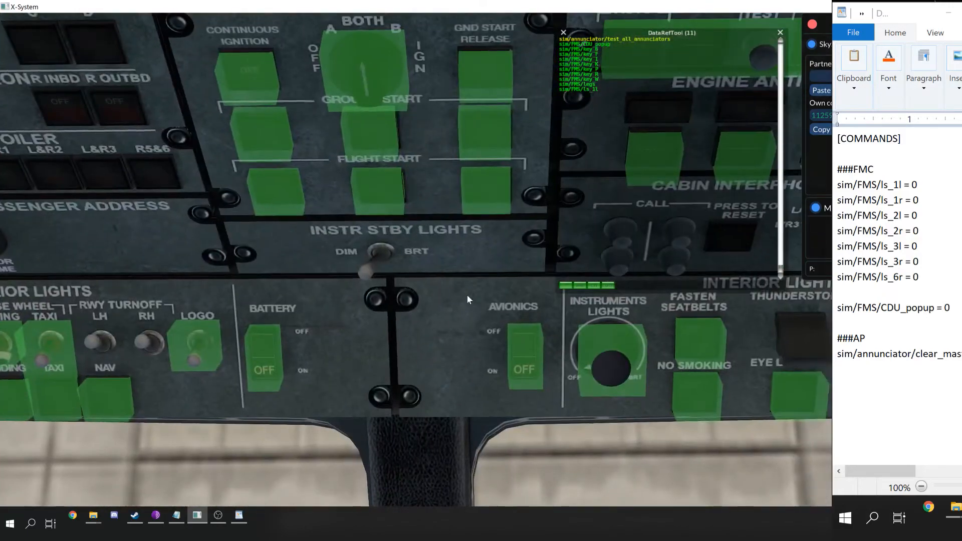
{"action": "left_click", "coordinate": [263, 353]}
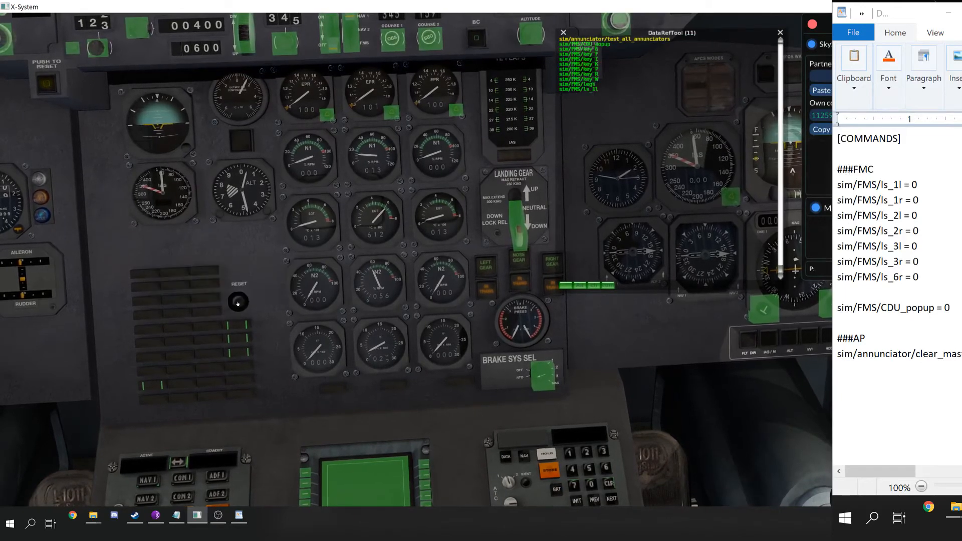
{"action": "mouse_move", "coordinate": [238, 305]}
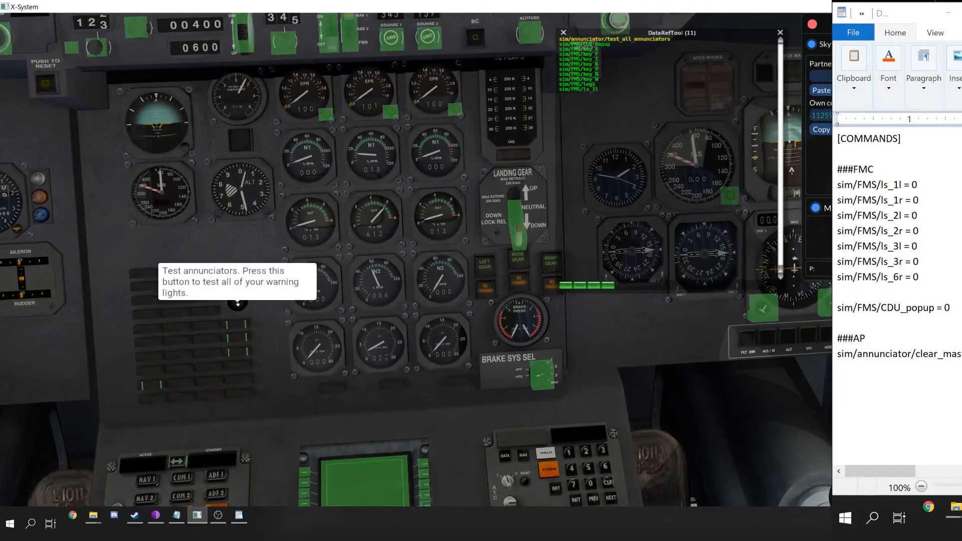
{"action": "left_click", "coordinate": [239, 302]}
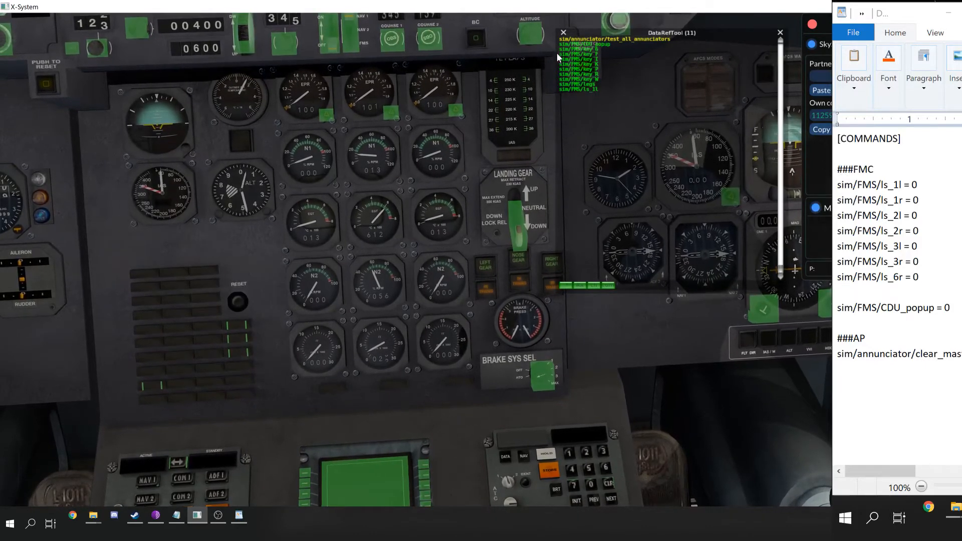
{"action": "left_click", "coordinate": [589, 38]}
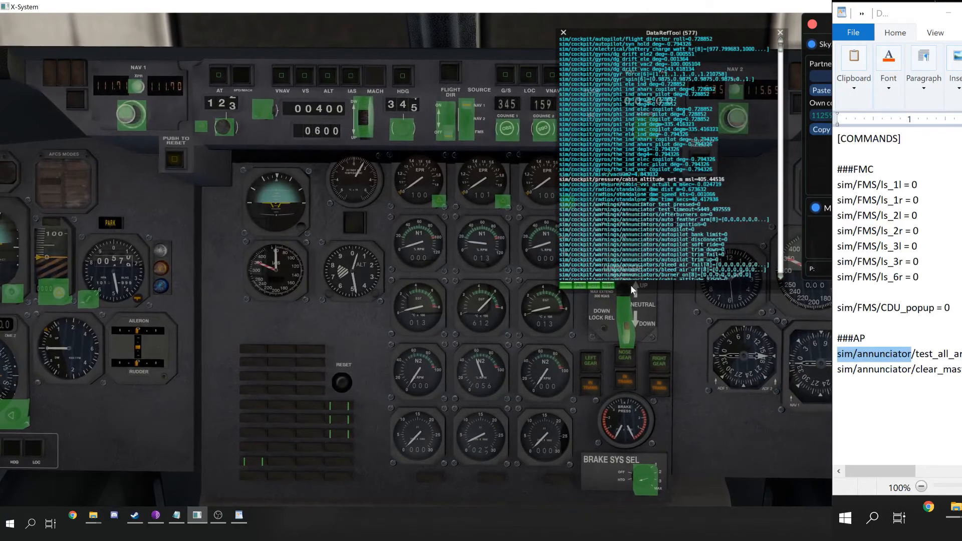
Step: Scroll DataRefTool past the sim/cockpit/warnings/annunciators datarefs to the flight-model control surface values
{"action": "scroll", "scroll_direction": "down", "scroll_amount": 3}
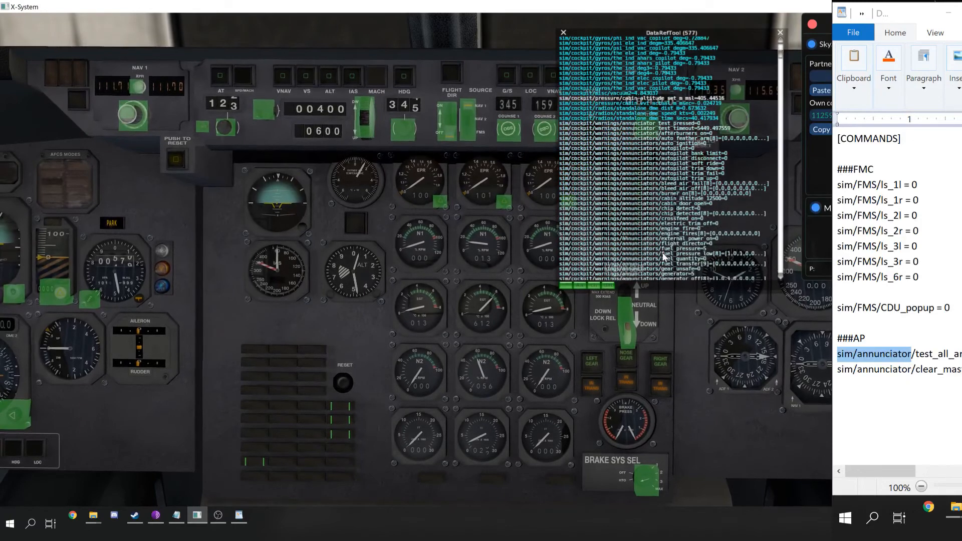
{"action": "scroll", "scroll_direction": "down", "scroll_amount": 3}
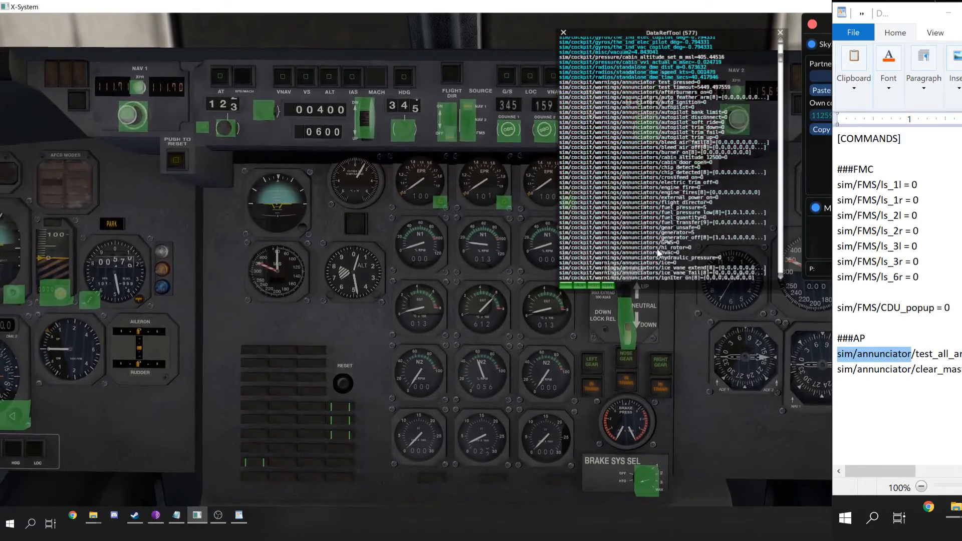
{"action": "scroll", "scroll_direction": "down", "scroll_amount": 3}
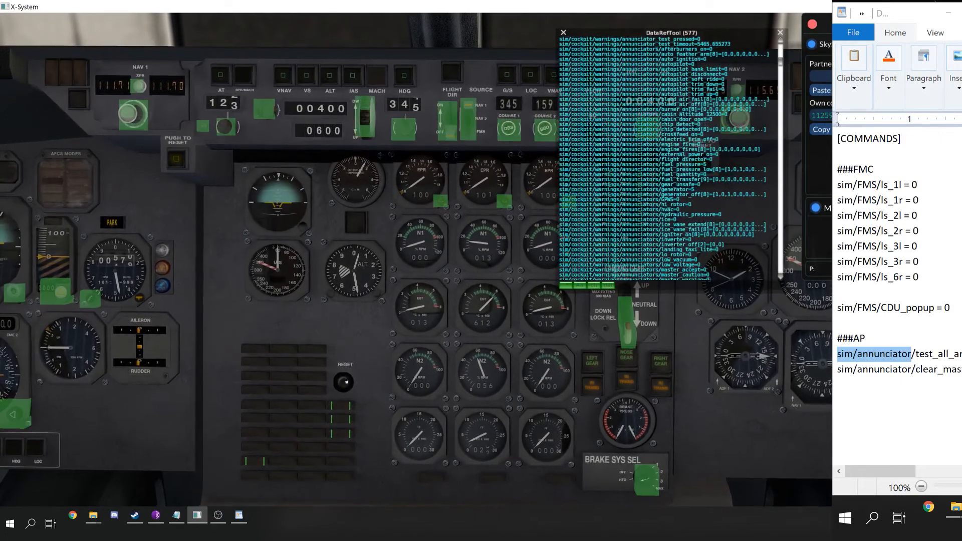
{"action": "left_click", "coordinate": [344, 382]}
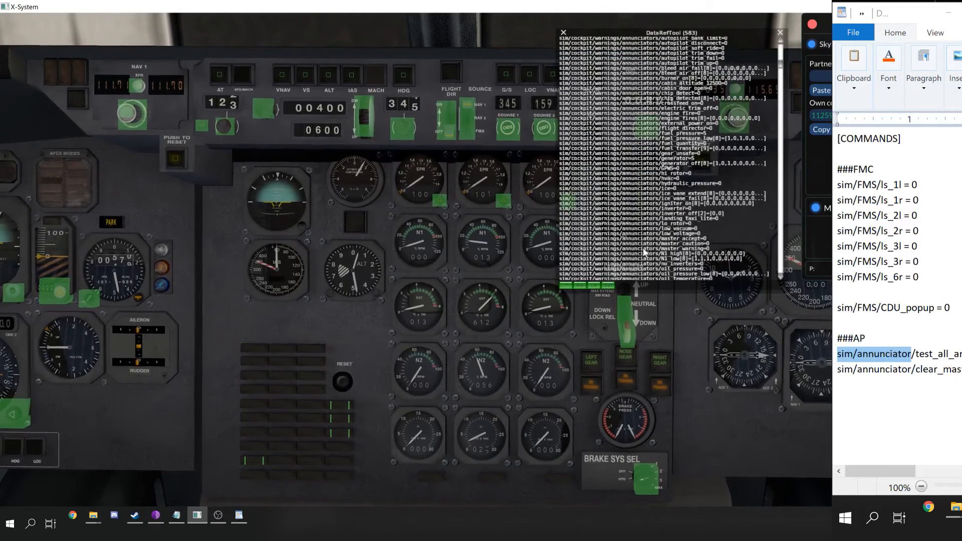
{"action": "scroll", "scroll_direction": "down", "scroll_amount": 3}
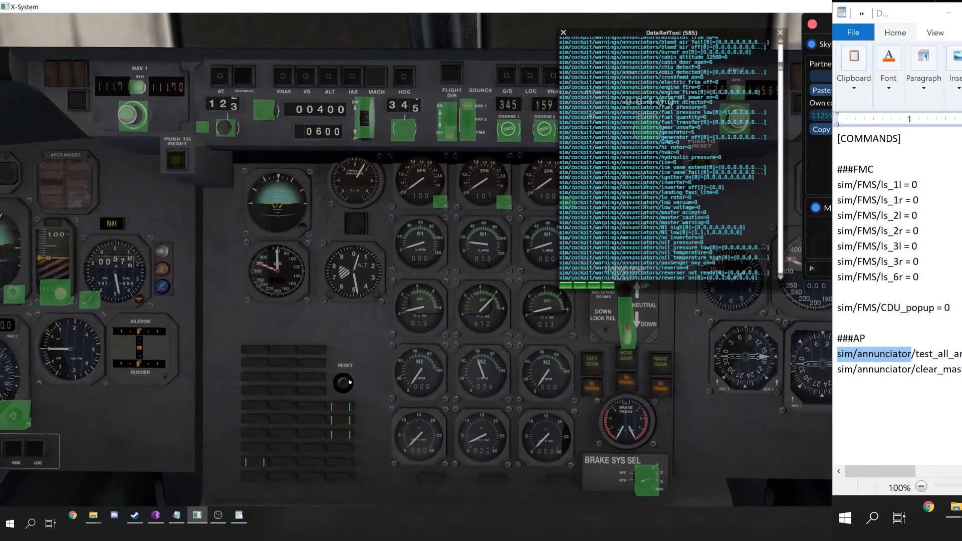
{"action": "mouse_move", "coordinate": [345, 382]}
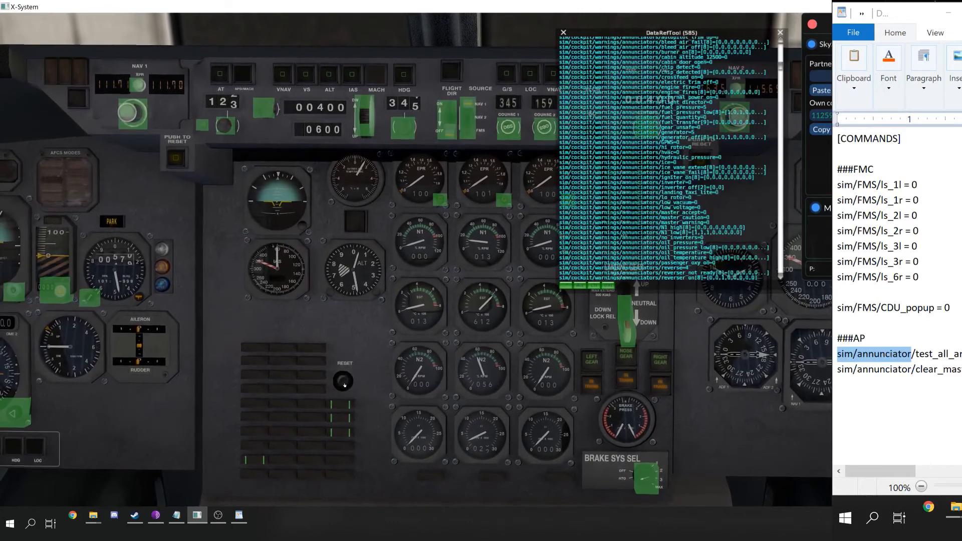
{"action": "left_click", "coordinate": [343, 381]}
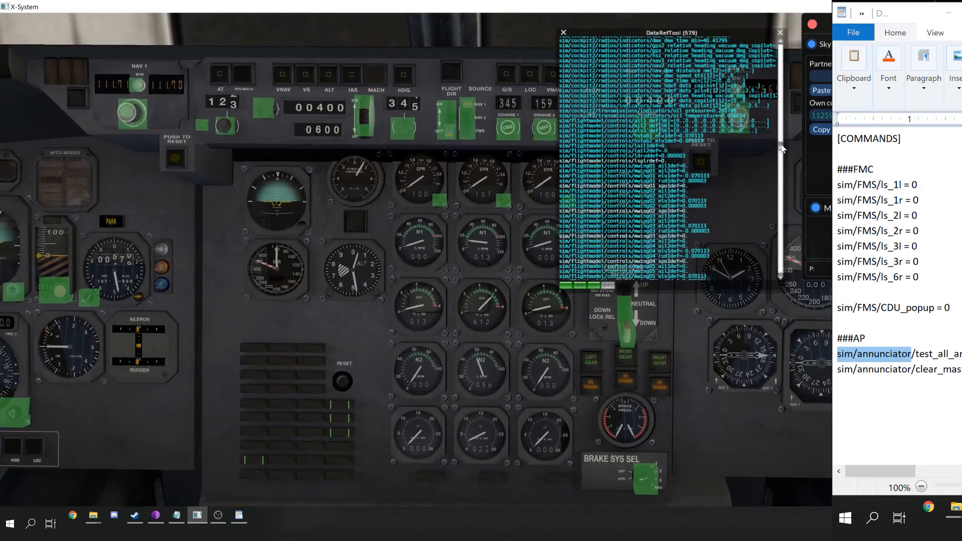
{"action": "scroll", "scroll_direction": "up", "scroll_amount": 3}
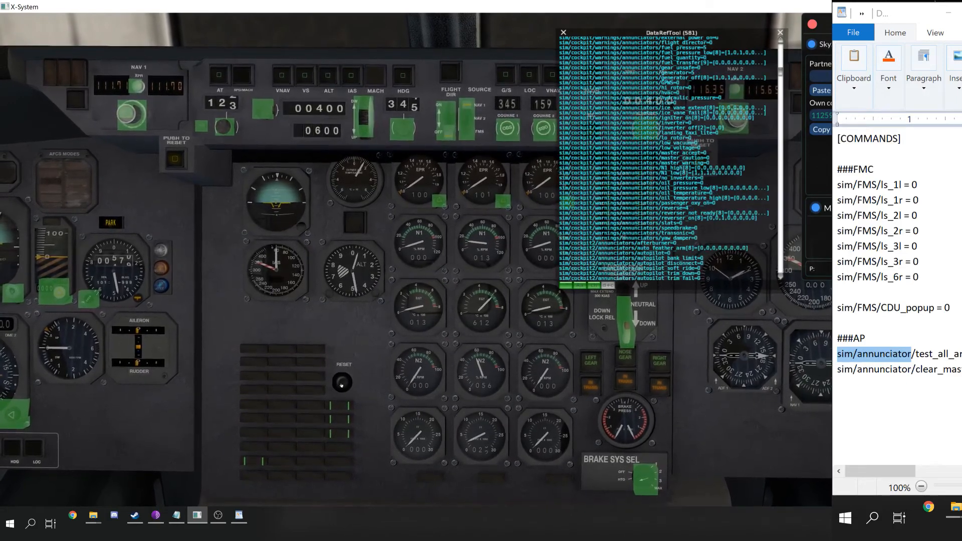
{"action": "left_click", "coordinate": [341, 382]}
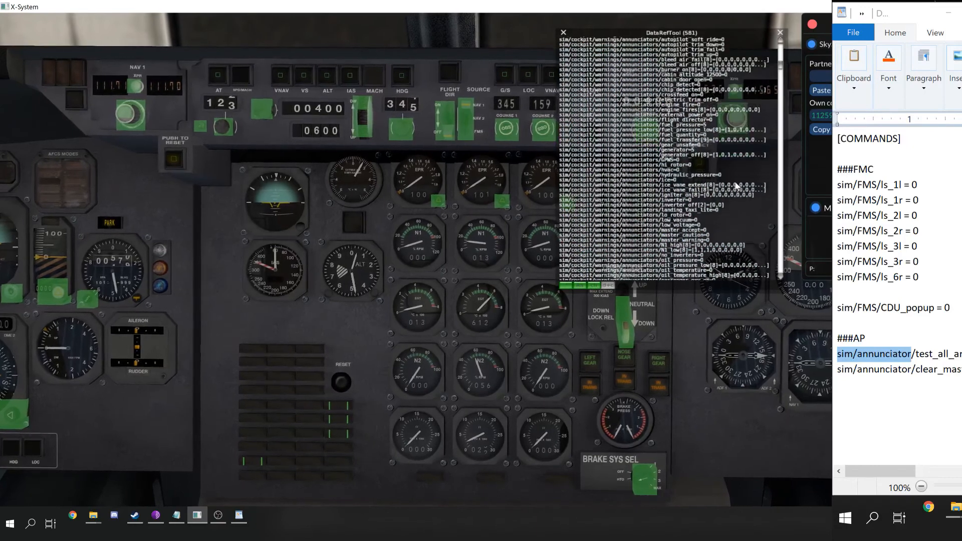
{"action": "scroll", "scroll_direction": "up", "scroll_amount": 3}
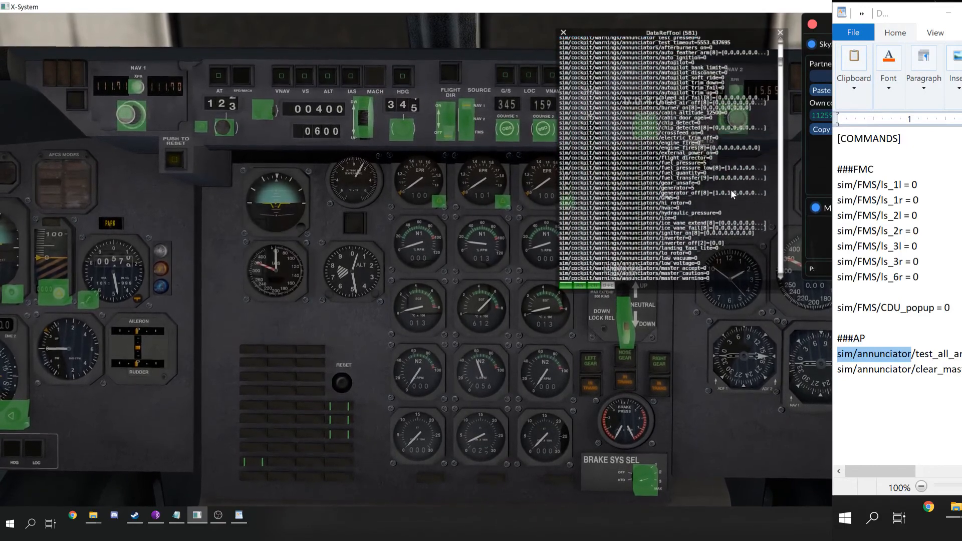
{"action": "scroll", "scroll_direction": "down", "scroll_amount": 3}
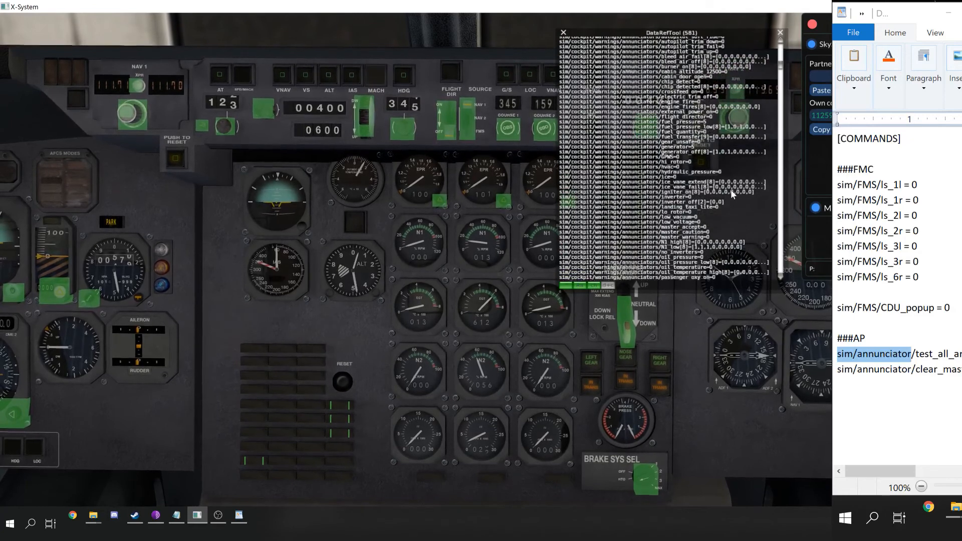
{"action": "scroll", "scroll_direction": "down", "scroll_amount": 3}
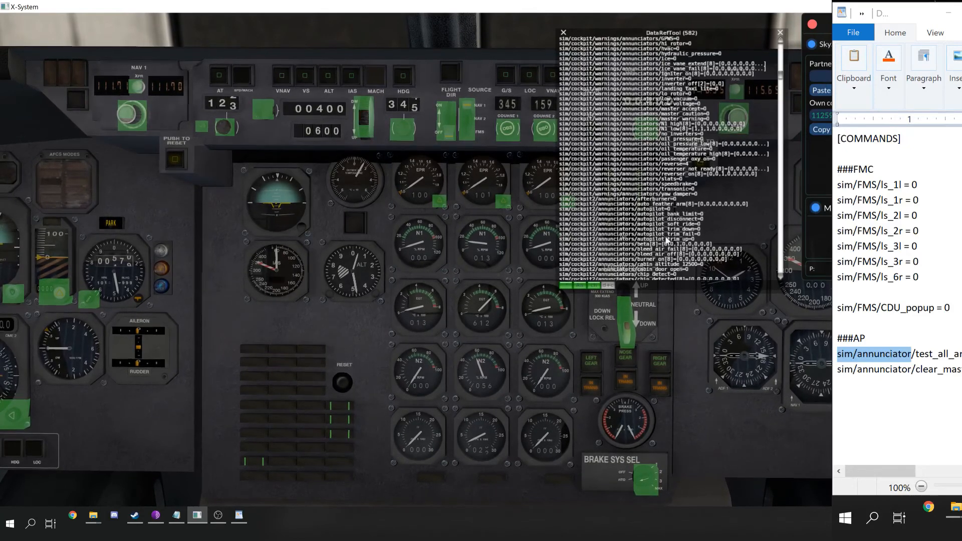
{"action": "scroll", "scroll_direction": "down", "scroll_amount": 3}
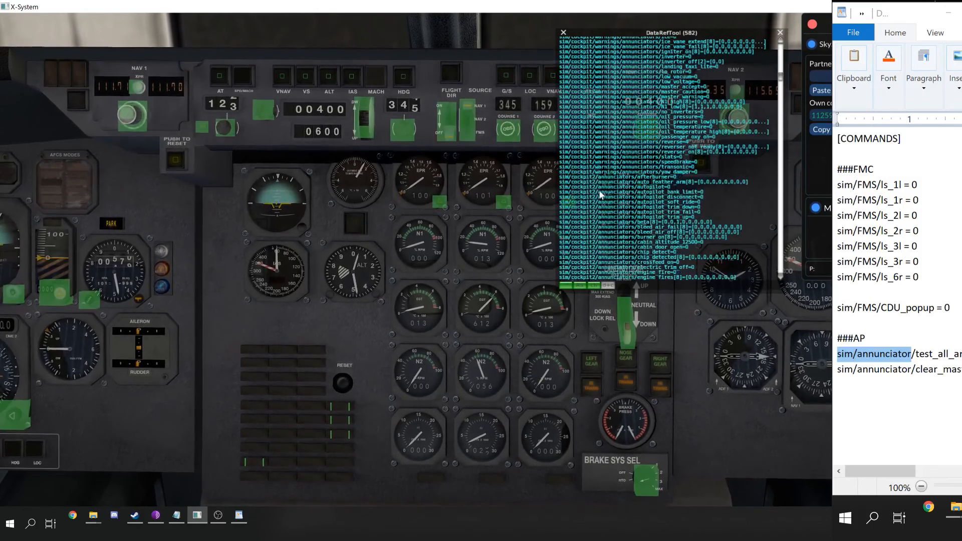
{"action": "scroll", "scroll_direction": "down", "scroll_amount": 3}
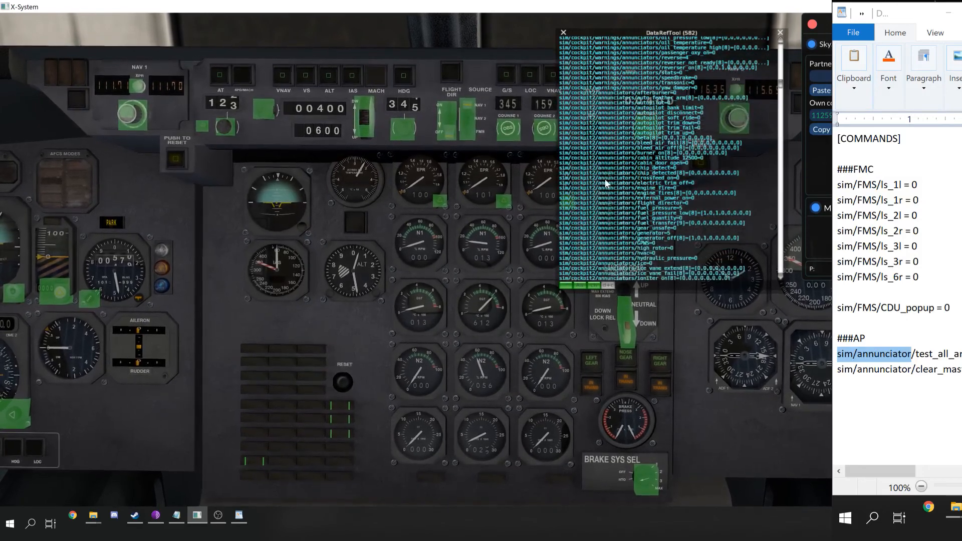
{"action": "scroll", "scroll_direction": "down", "scroll_amount": 3}
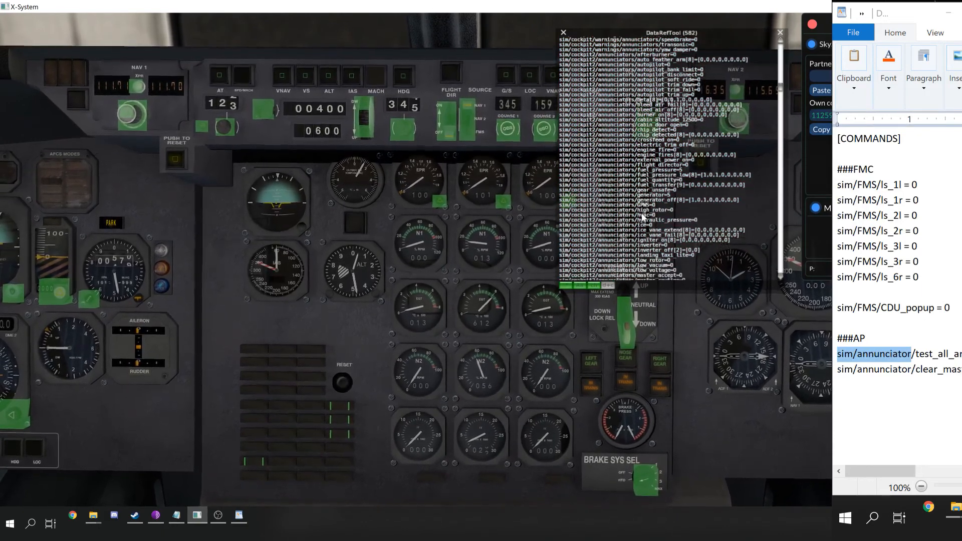
{"action": "scroll", "scroll_direction": "down", "scroll_amount": 3}
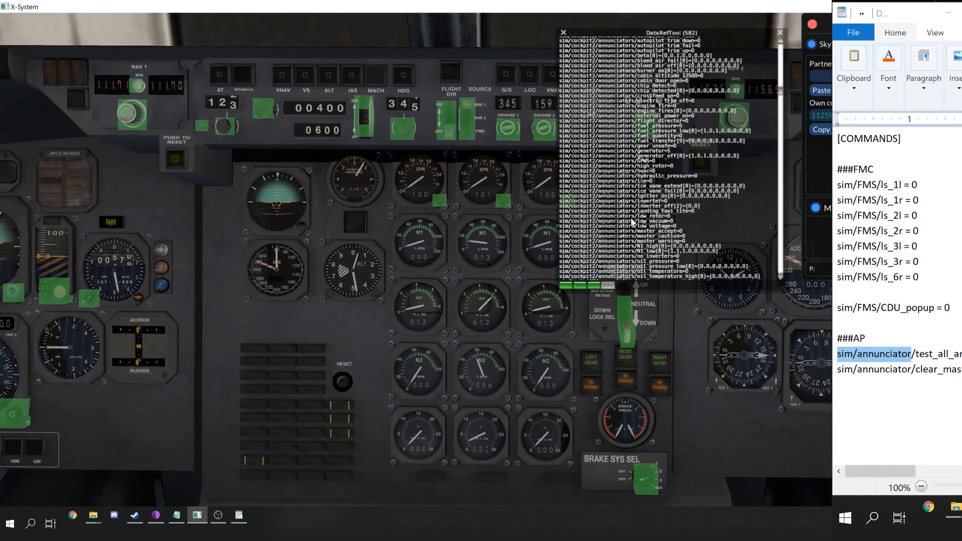
{"action": "scroll", "scroll_direction": "down", "scroll_amount": 3}
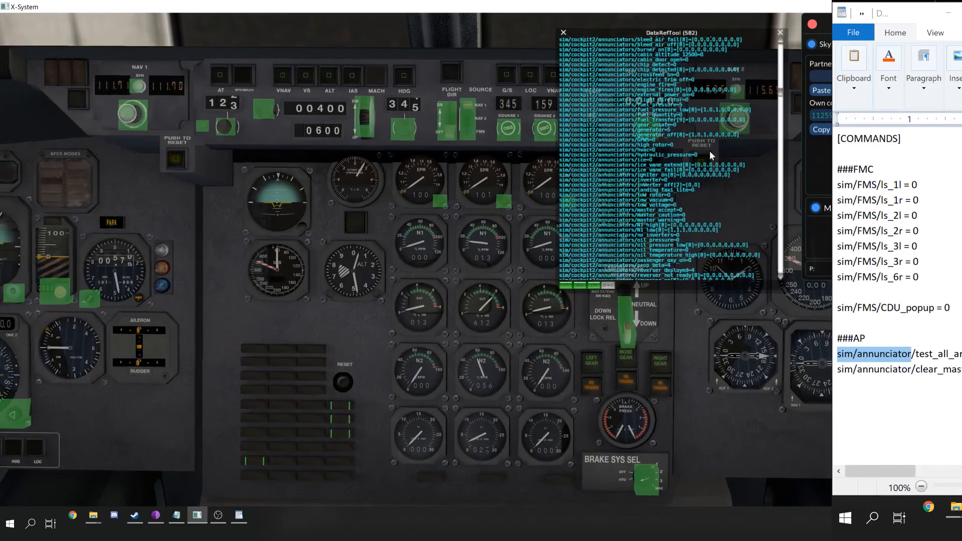
{"action": "scroll", "scroll_direction": "down", "scroll_amount": 3}
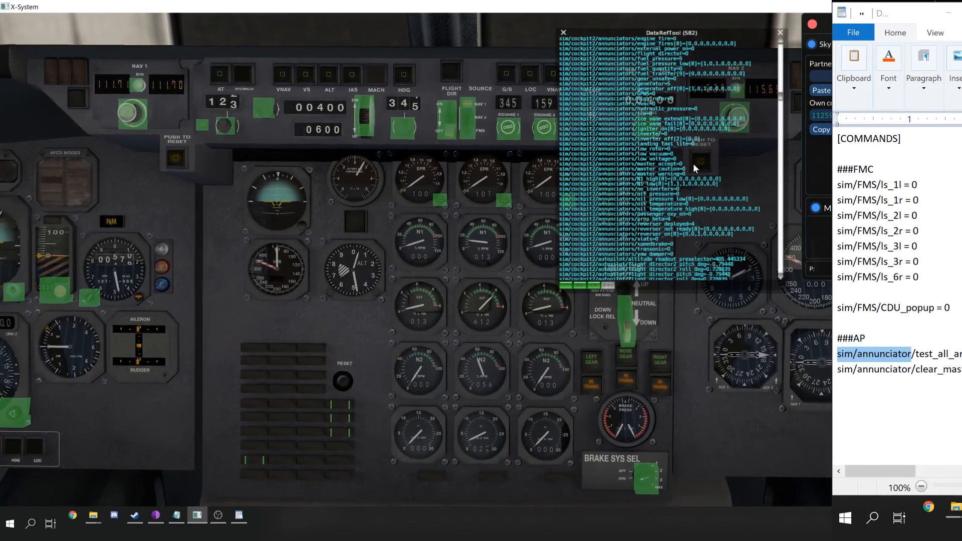
{"action": "scroll", "scroll_direction": "down", "scroll_amount": 3}
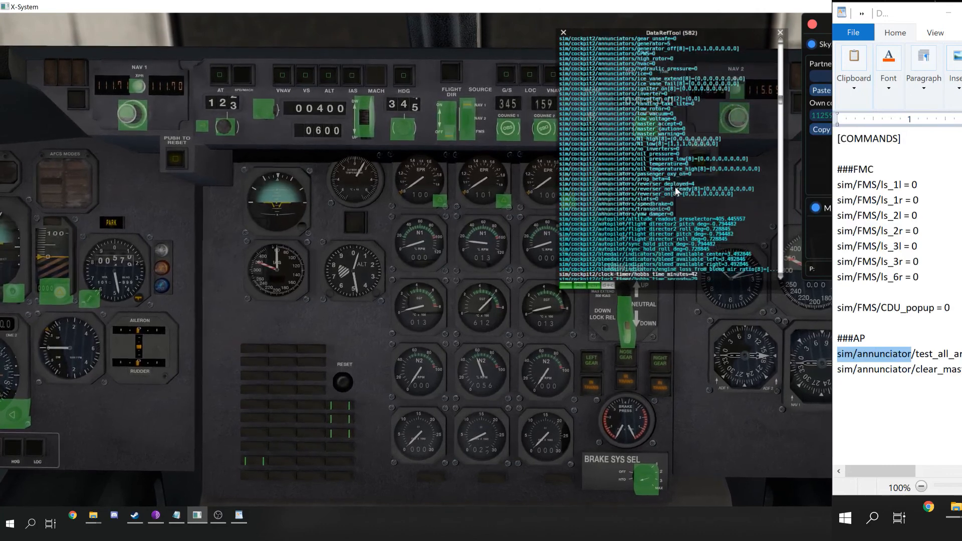
{"action": "scroll", "scroll_direction": "down", "scroll_amount": 3}
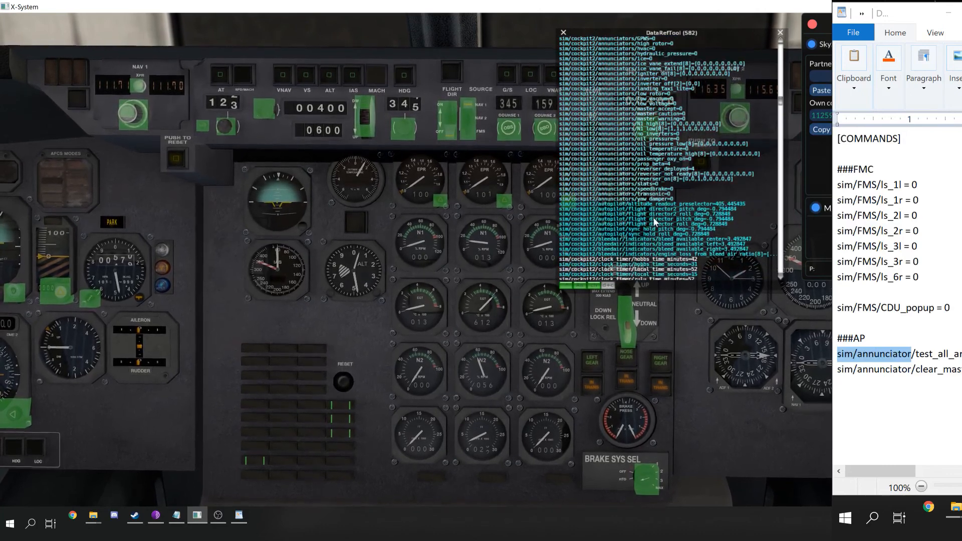